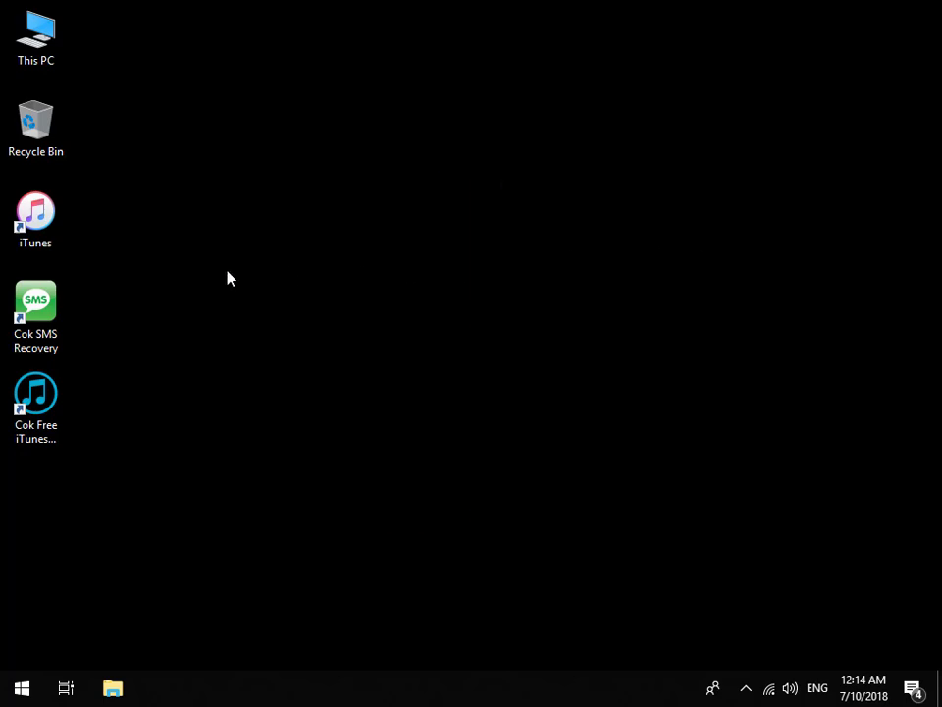
Launch iTunes from the desktop and show the connected iPhone X's Summary page
left_click(36, 218)
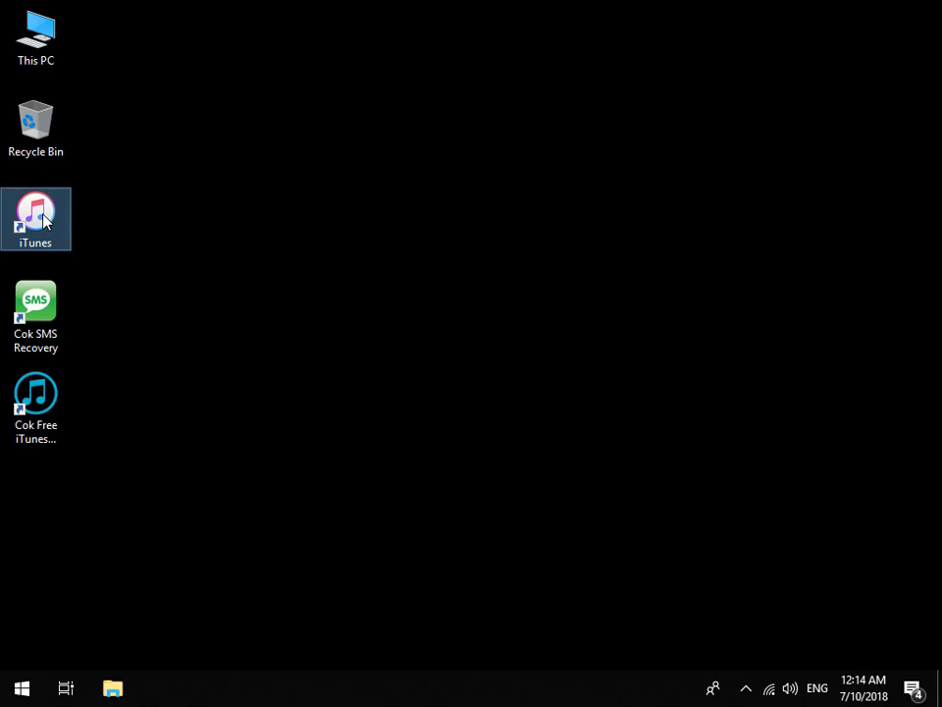
double_click(35, 218)
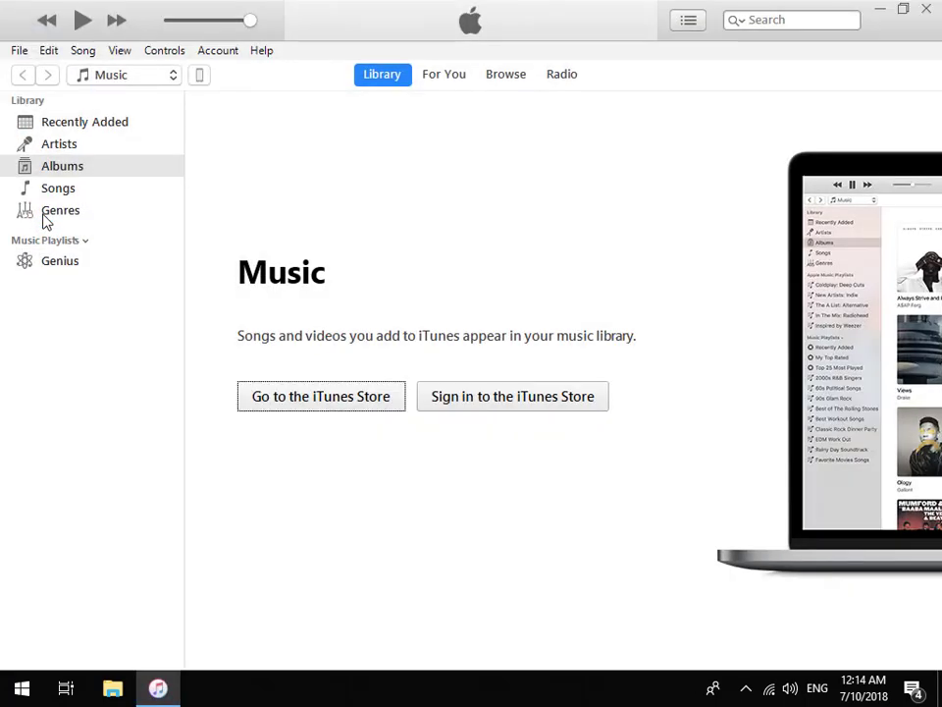
left_click(201, 75)
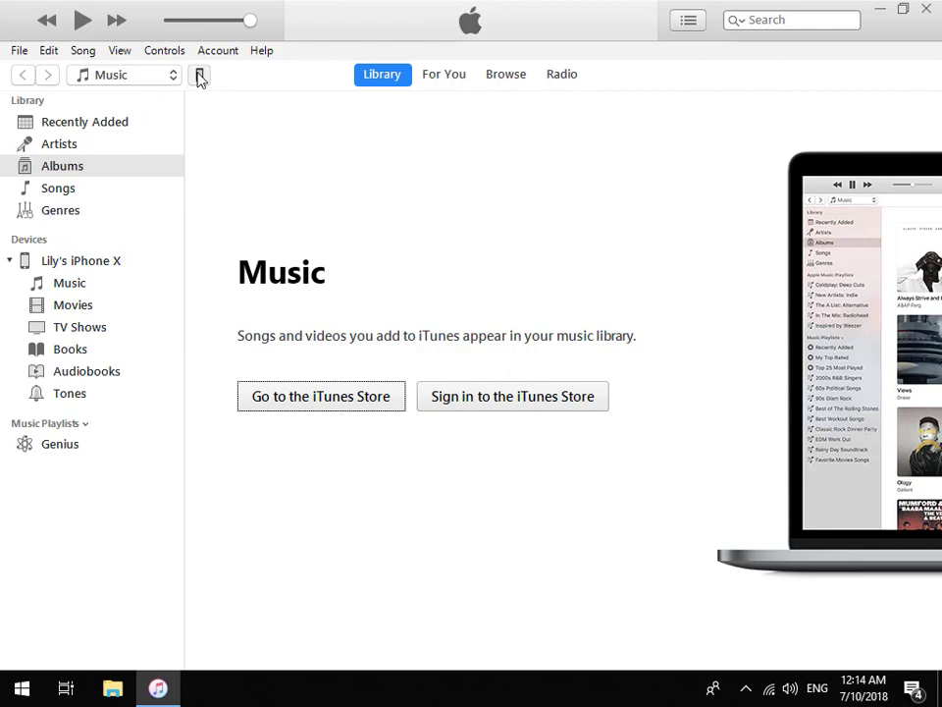
left_click(200, 75)
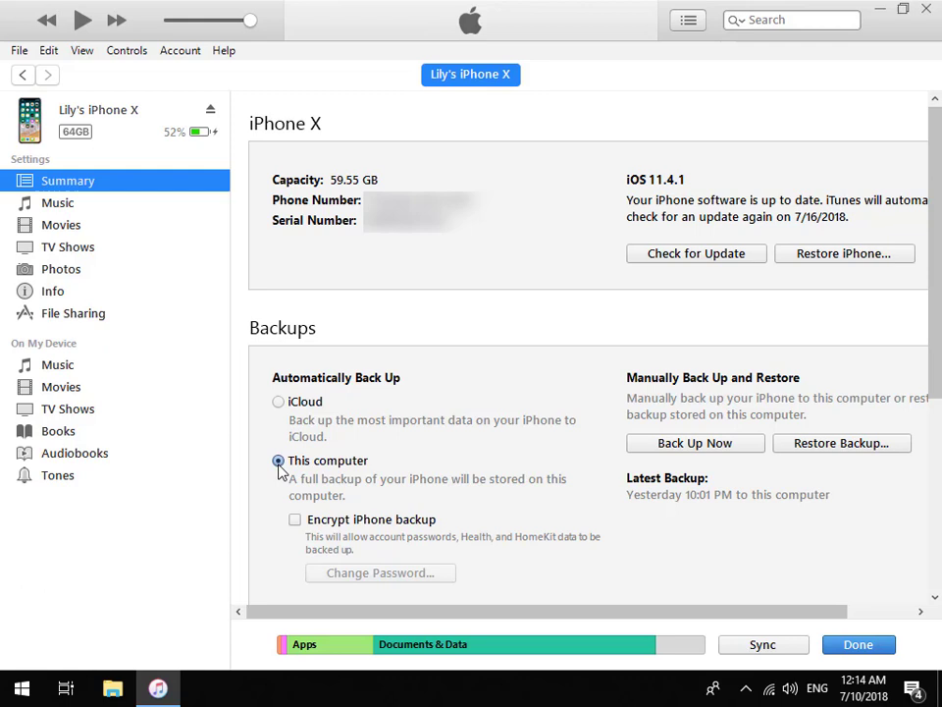
Back up the iPhone X to this computer and close iTunes
left_click(694, 443)
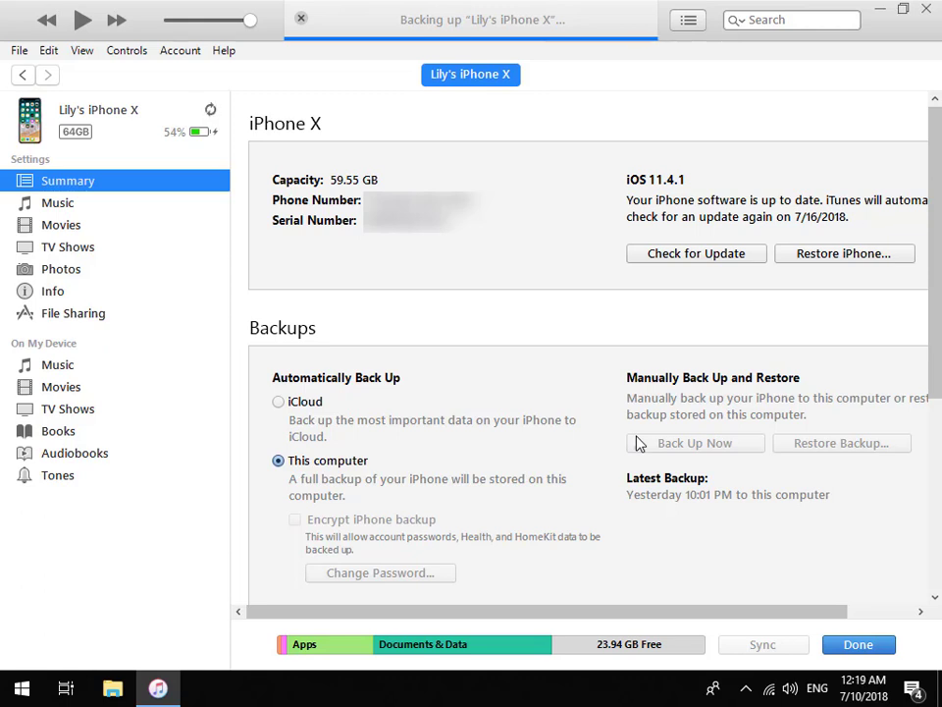
left_click(695, 443)
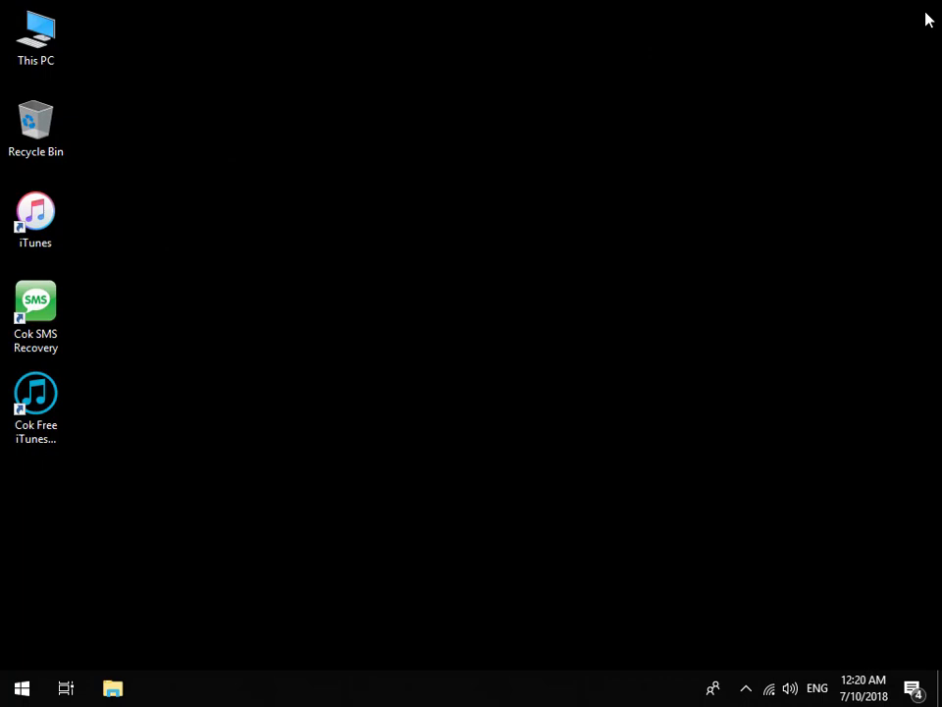
Launch Cok Free iTunes Backup Extractor from the desktop to browse the iPhone X backup
left_click(35, 397)
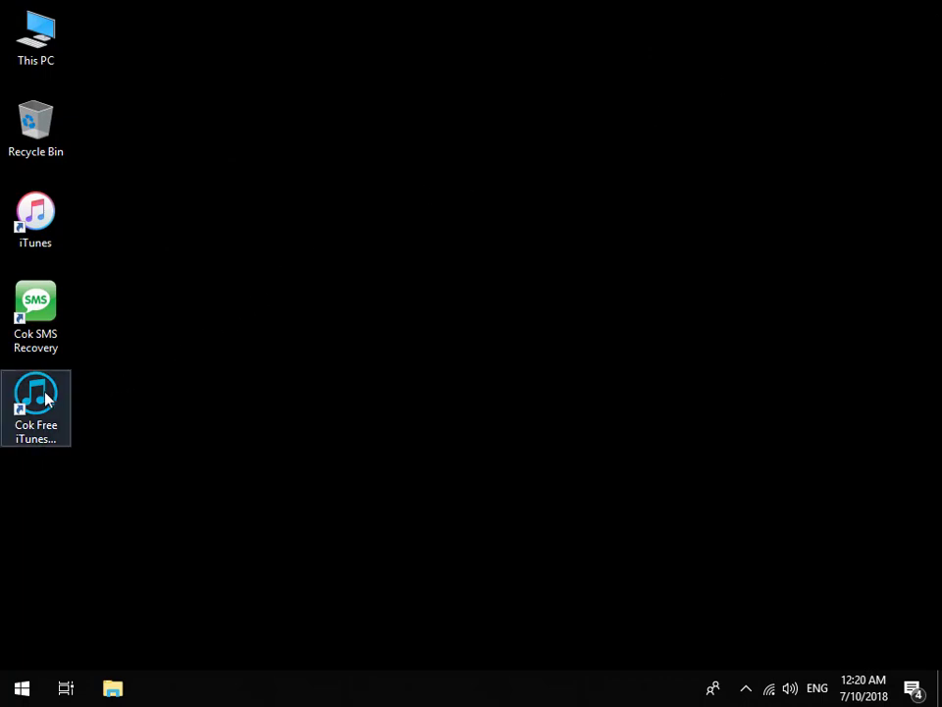
double_click(35, 406)
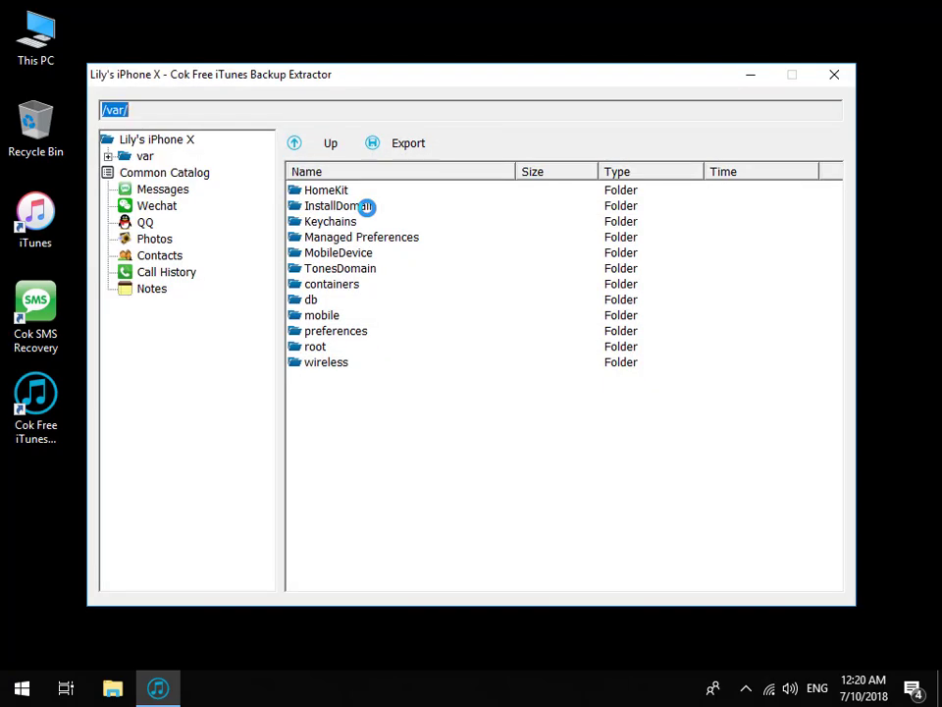
Show the Messages category and select the sms.db database file
left_click(162, 188)
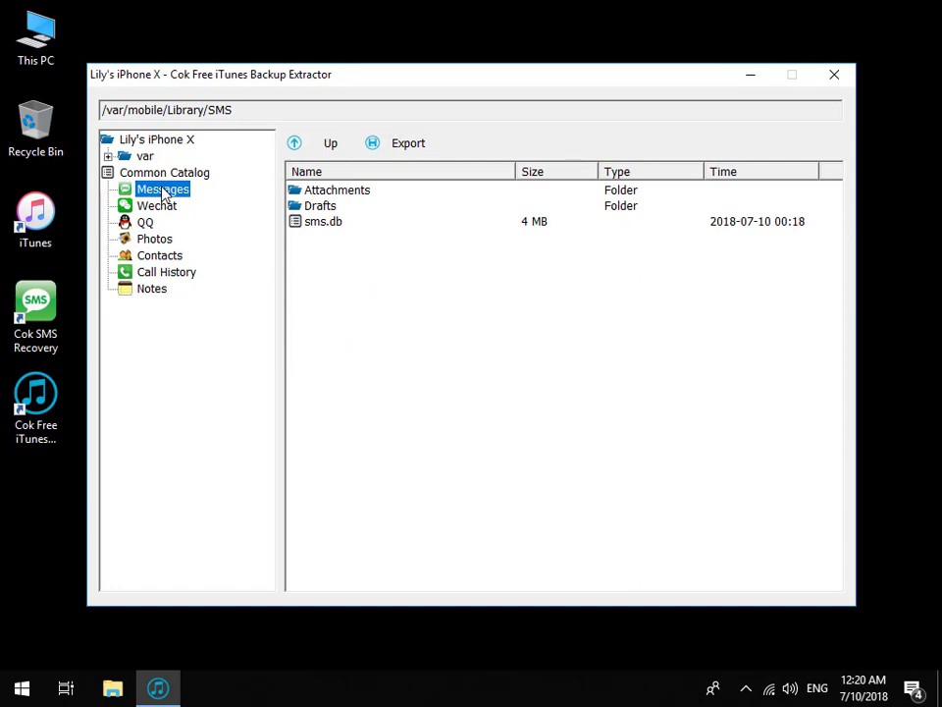
left_click(322, 220)
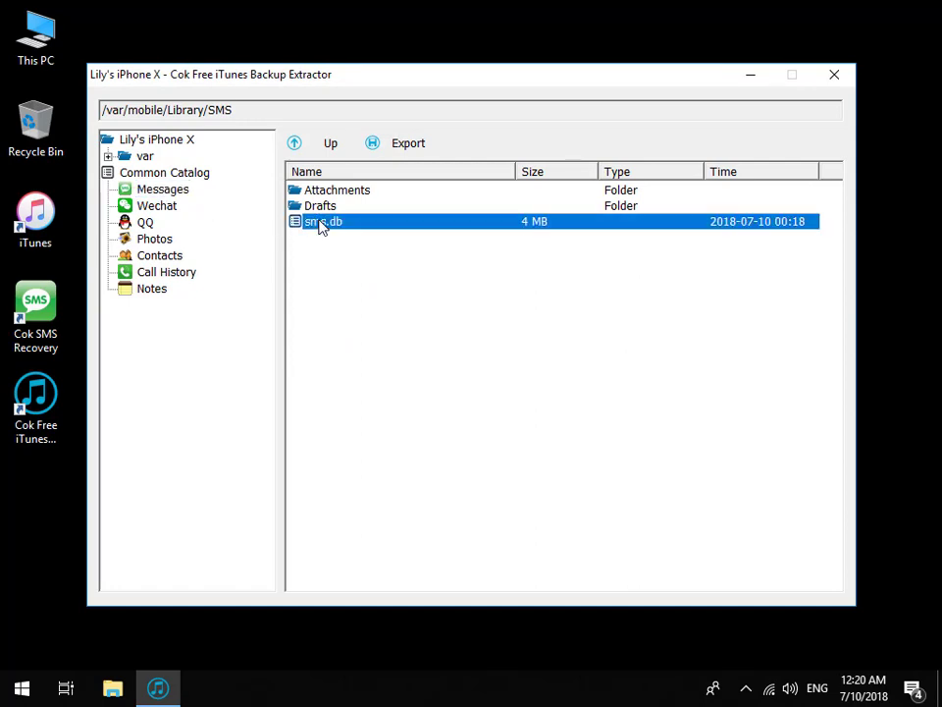
mouse_move(358, 184)
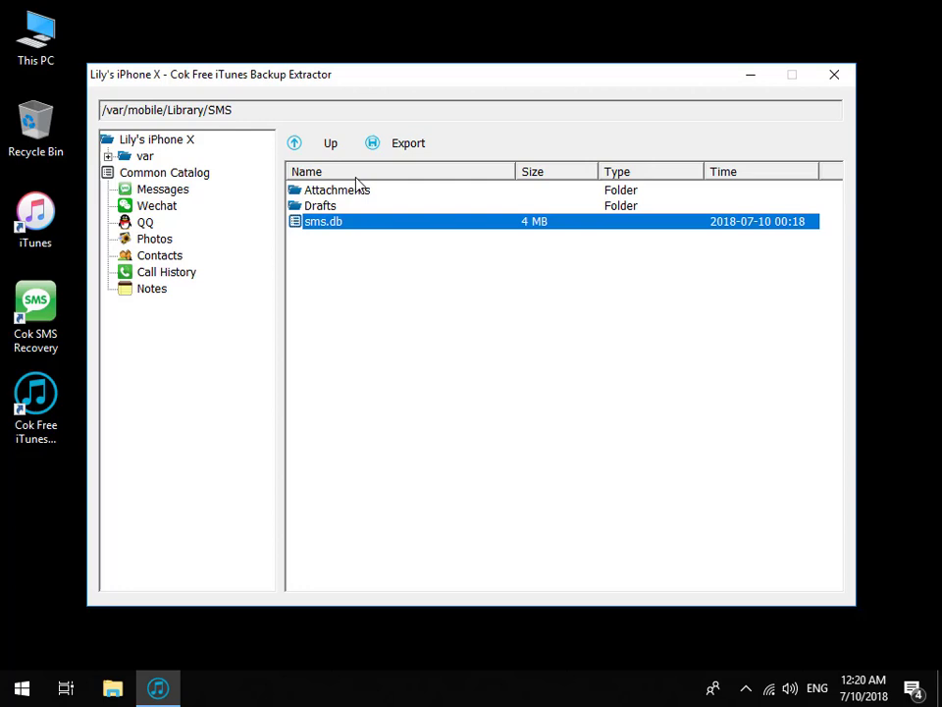
Export sms.db to the Desktop and close the backup extractor
left_click(408, 141)
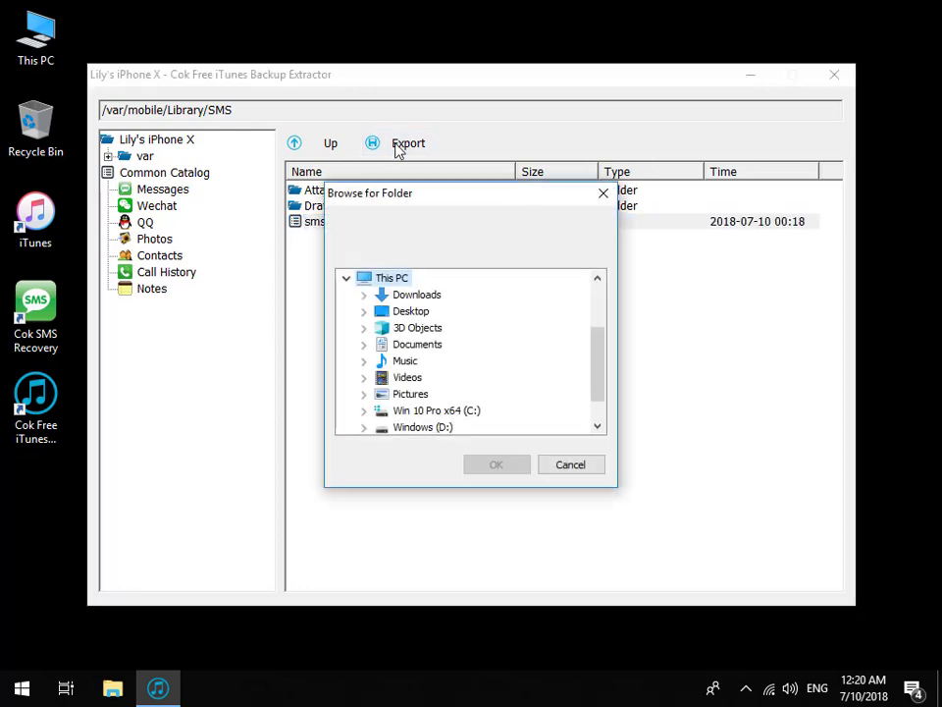
left_click(410, 310)
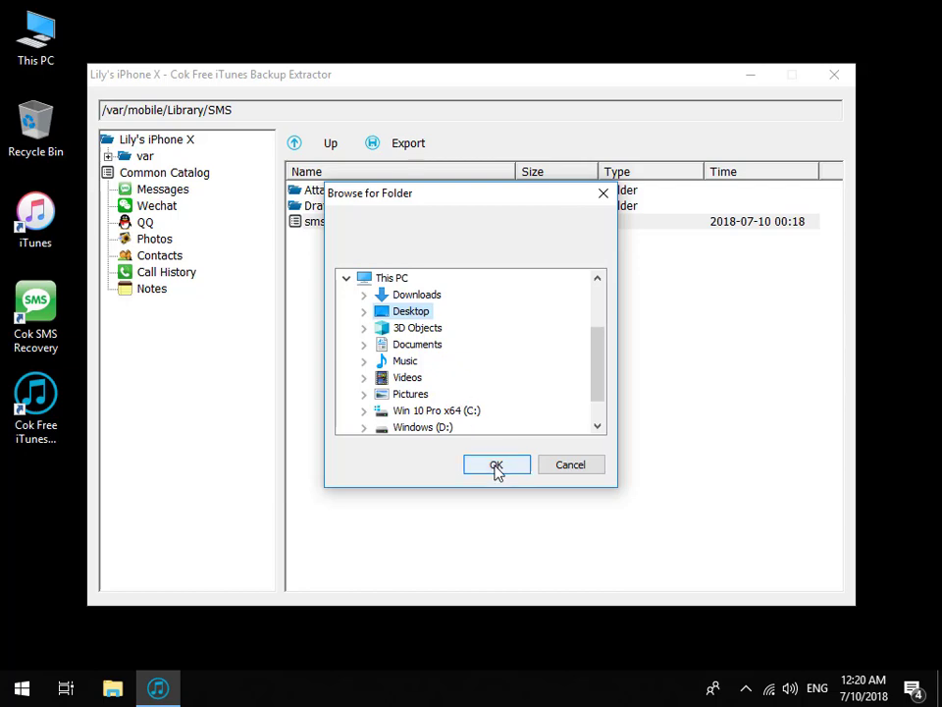
left_click(497, 463)
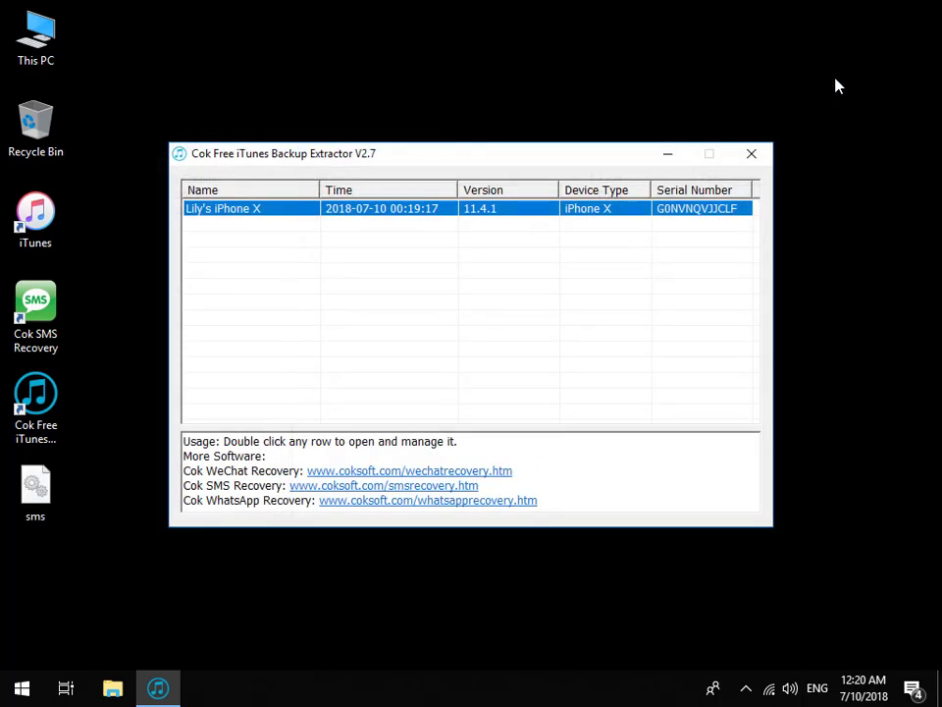
left_click(750, 153)
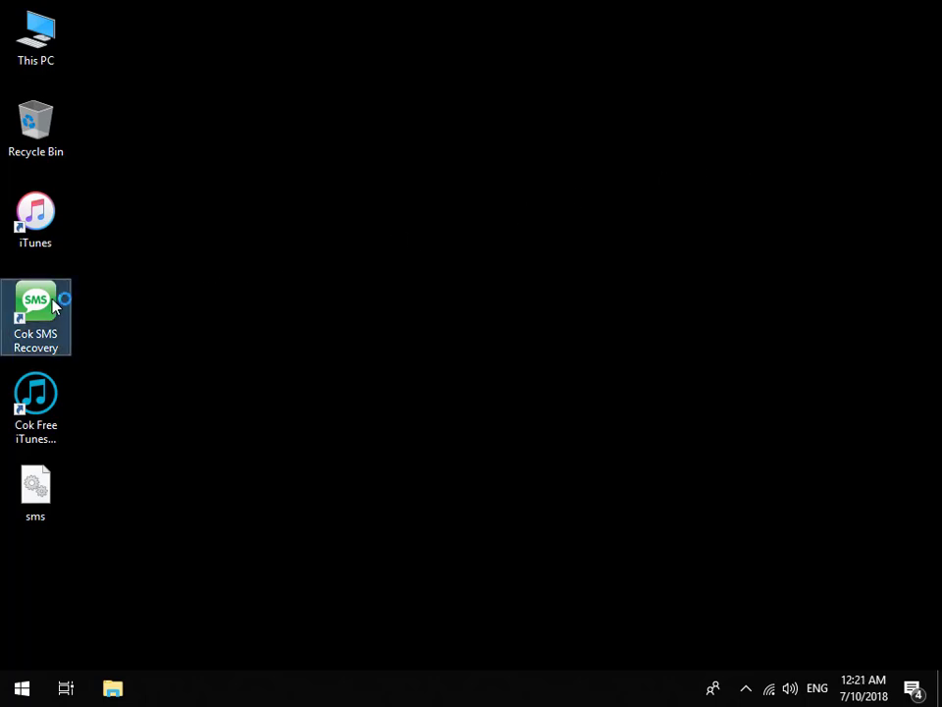
Launch Cok SMS Recovery and load the exported sms database from the Desktop
double_click(35, 318)
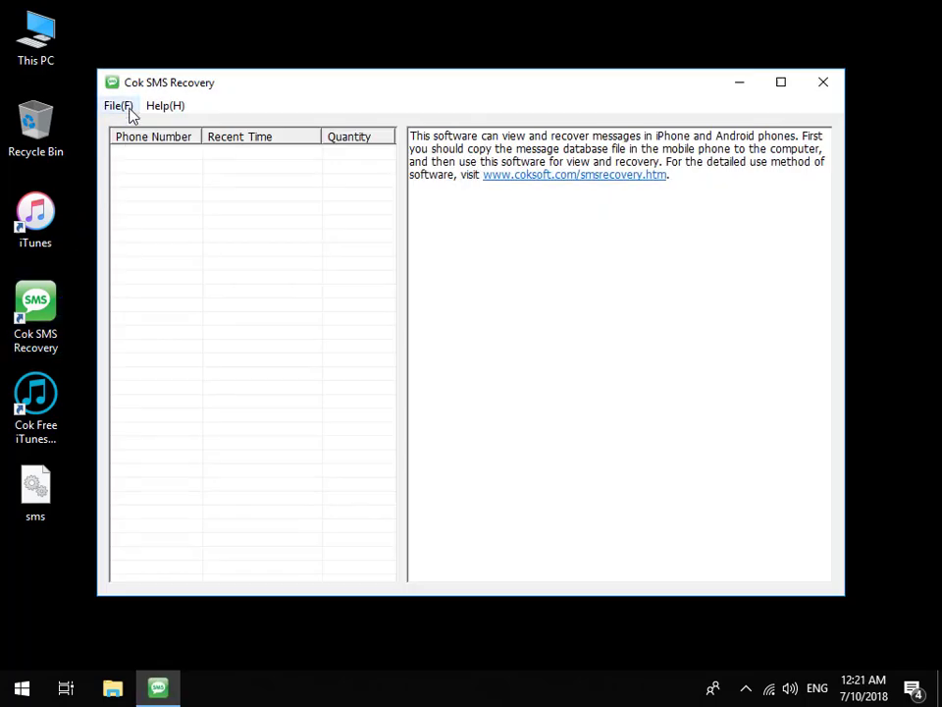
left_click(118, 106)
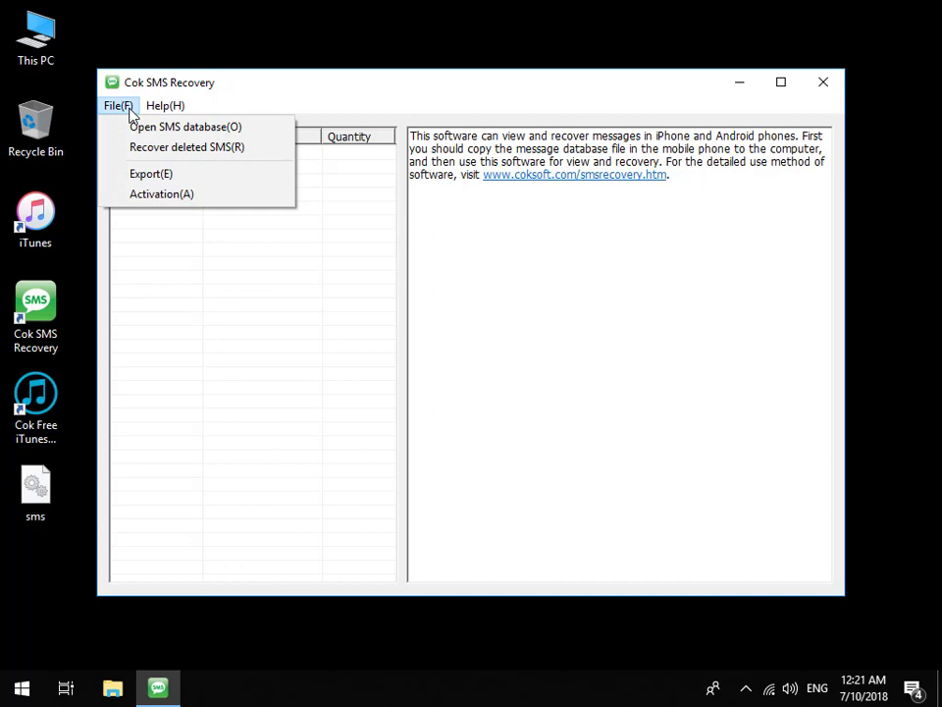
left_click(185, 126)
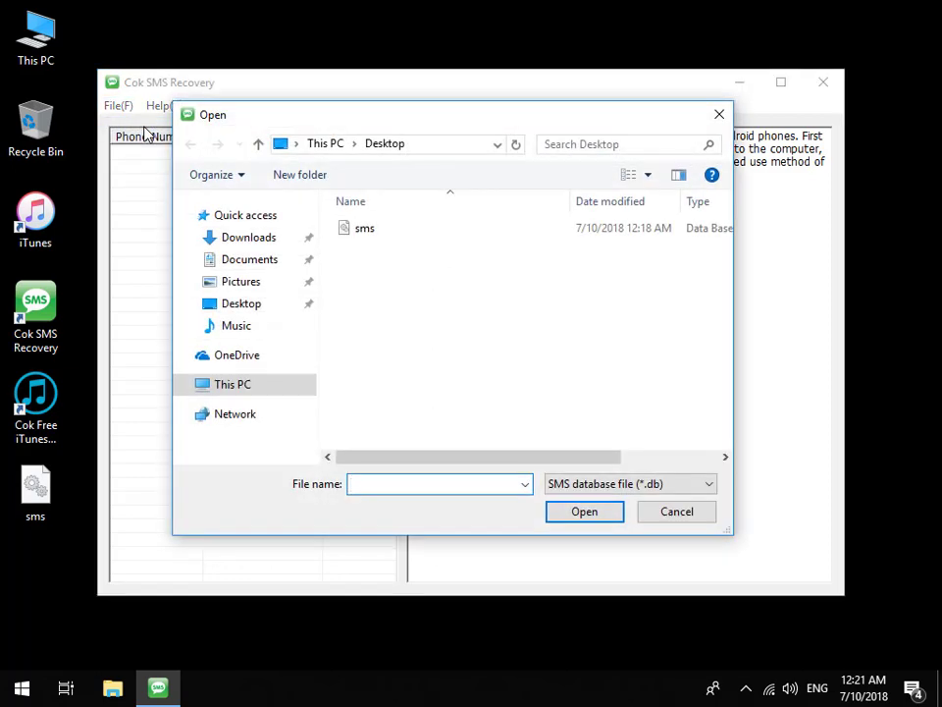
left_click(365, 227)
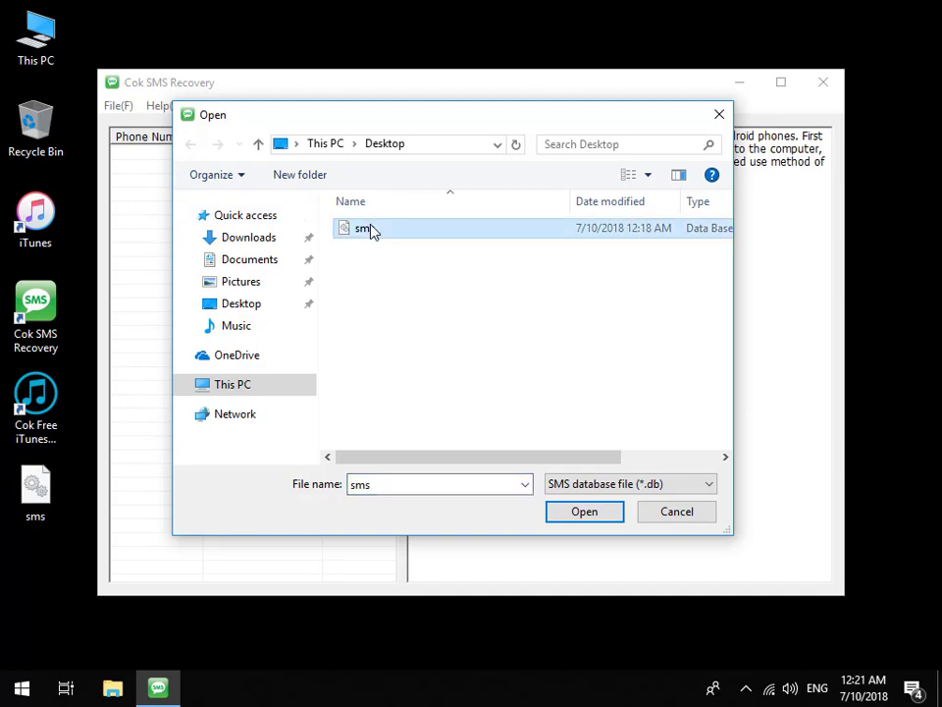
left_click(585, 510)
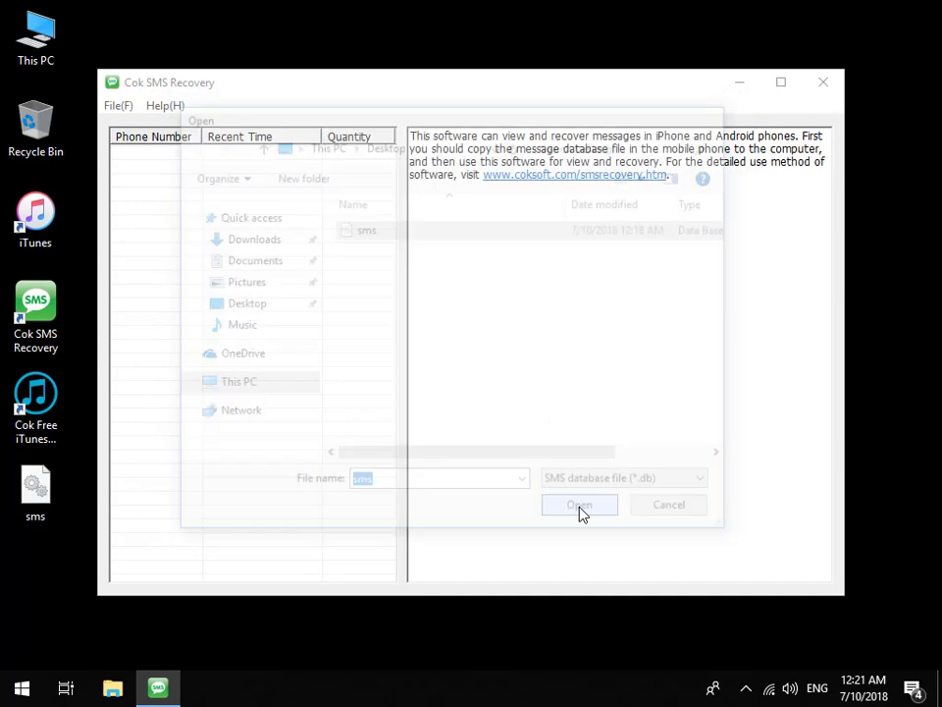
left_click(579, 503)
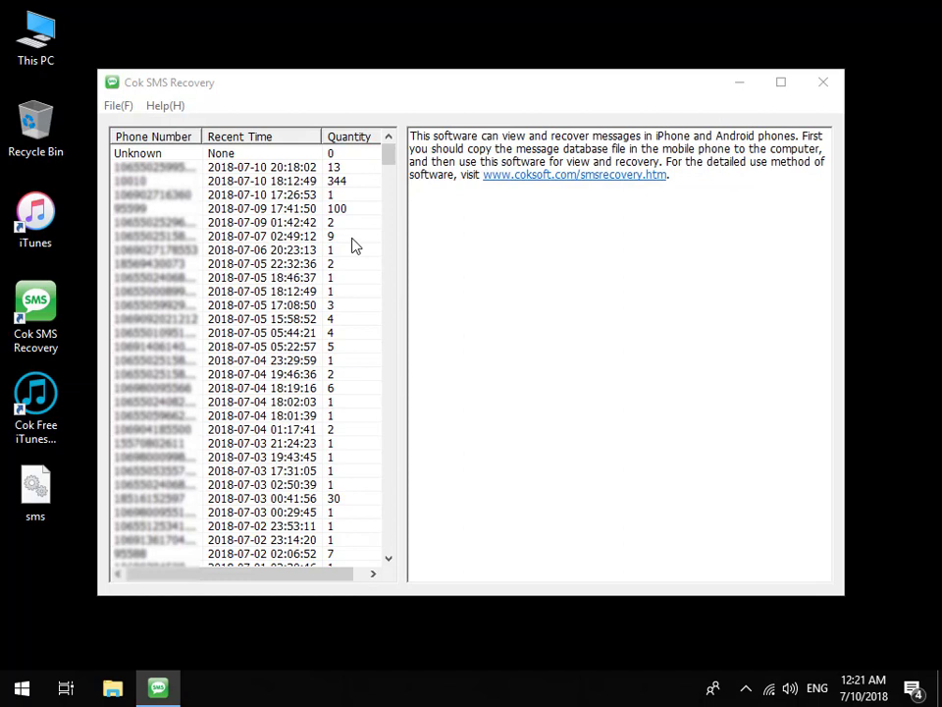
View the conversation holding 344 messages
left_click(259, 180)
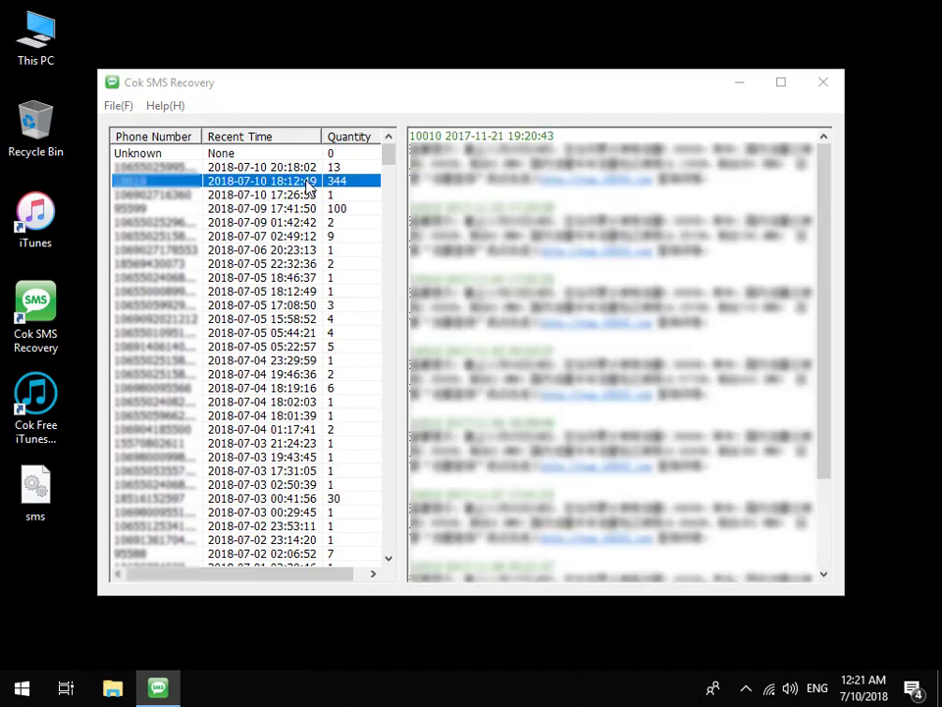
left_click(116, 106)
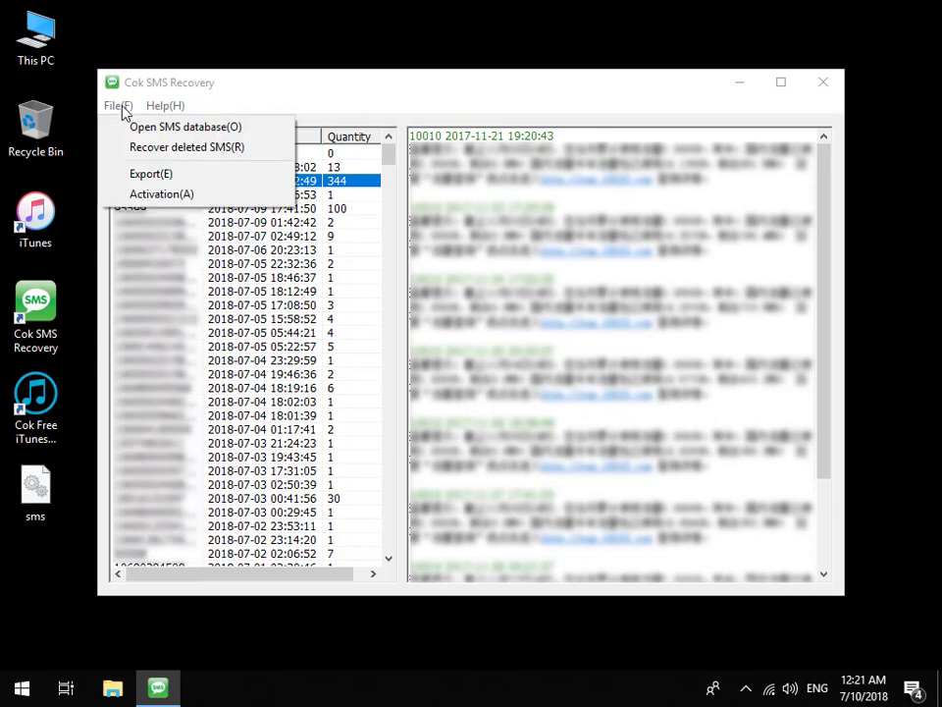
mouse_move(187, 145)
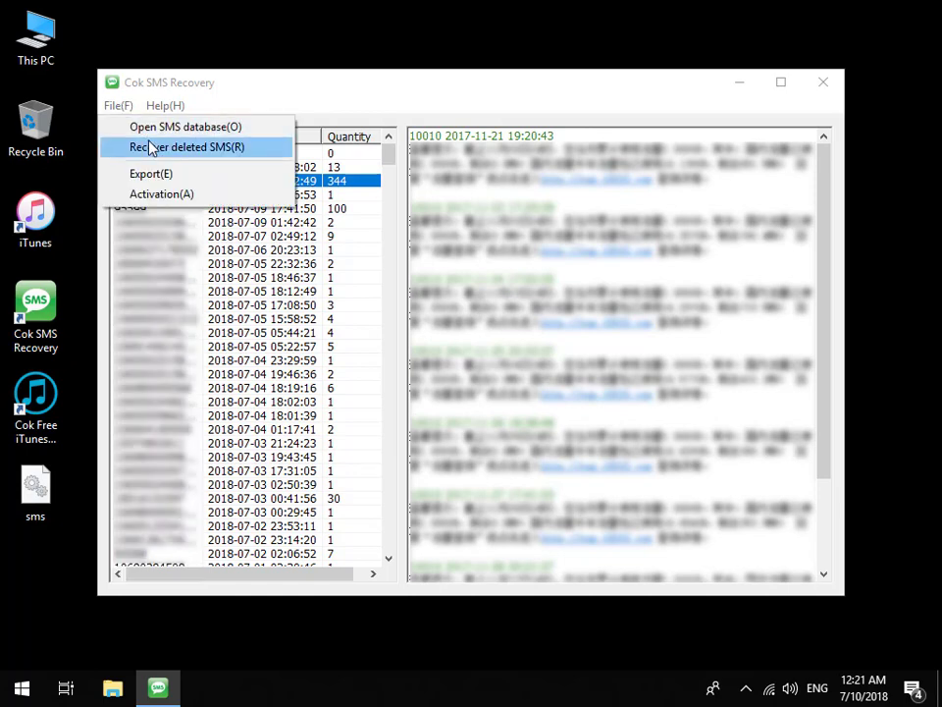
Run Recover deleted SMS to scan the loaded database for deleted messages
left_click(187, 145)
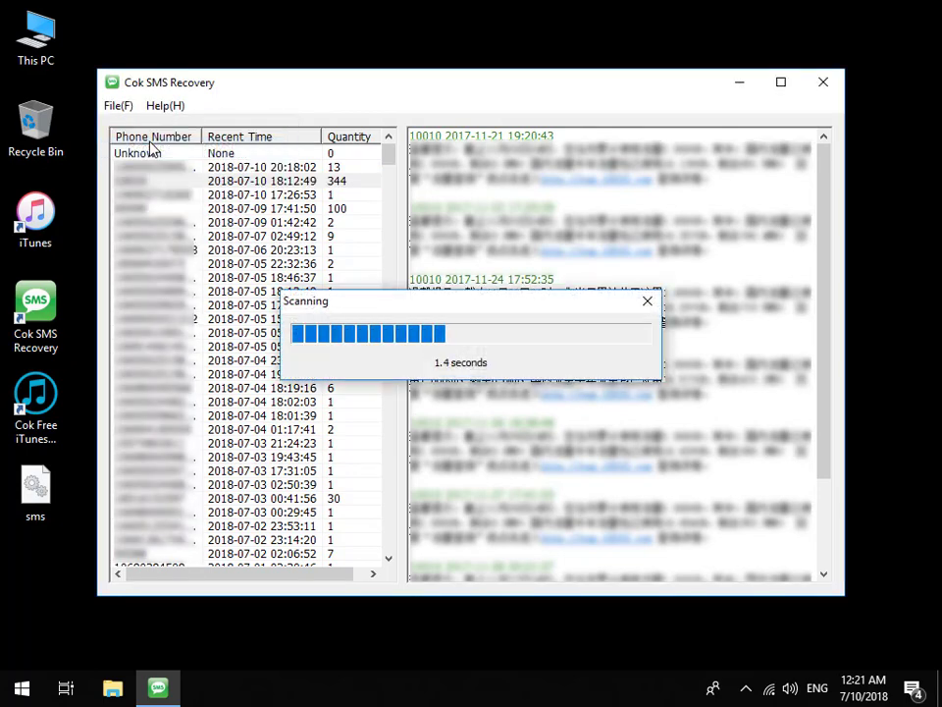